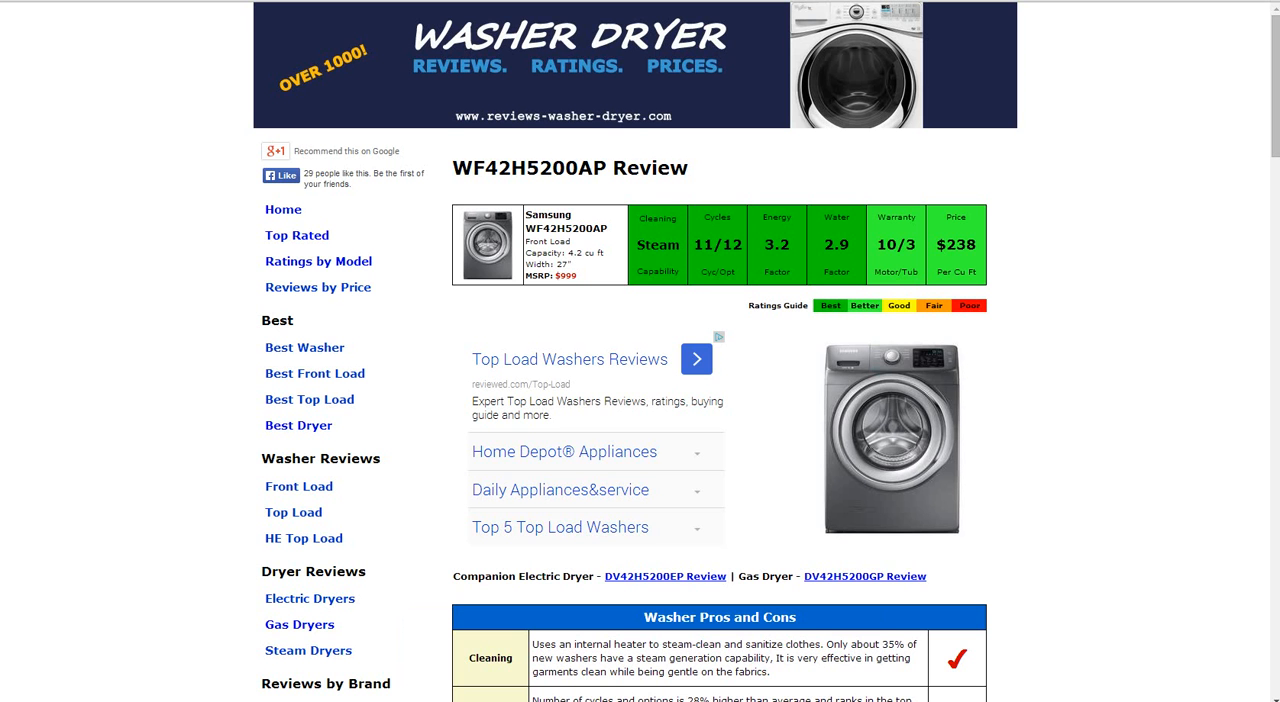
# Scroll the WF42H5200AP review down past its Washer Pros and Cons table
pyautogui.scroll(-3)
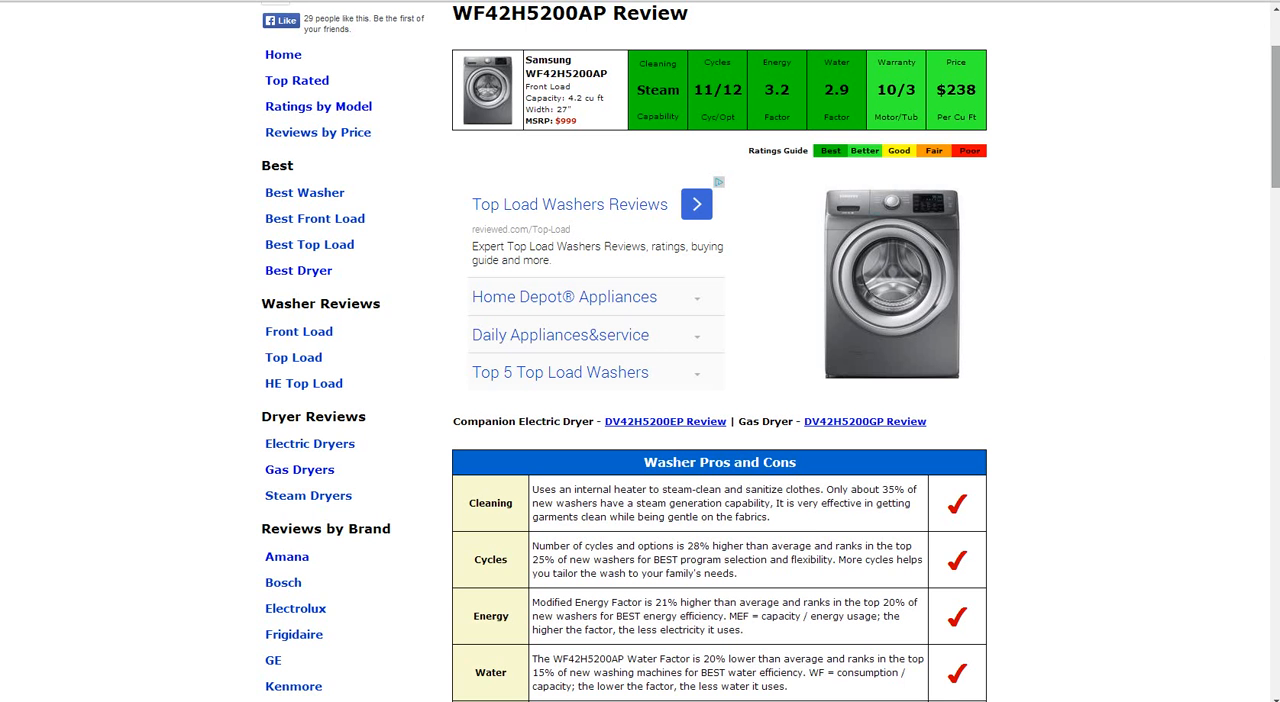
pyautogui.scroll(-3)
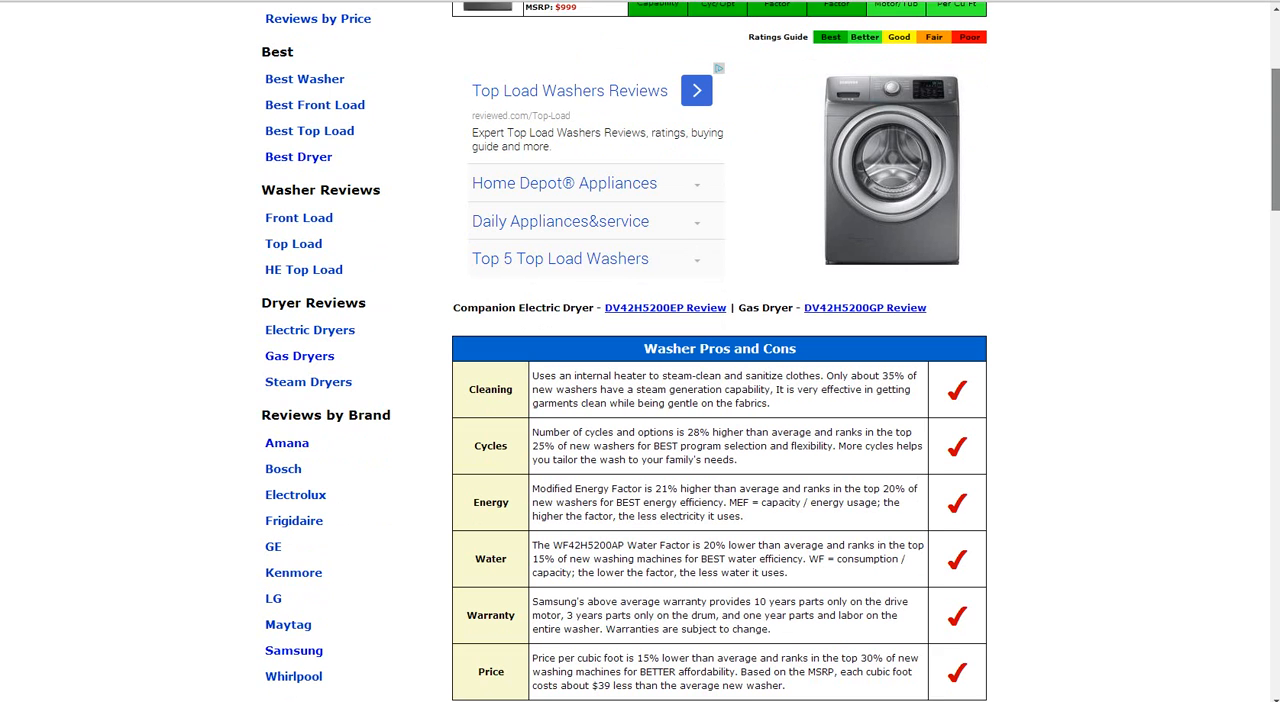
pyautogui.scroll(-3)
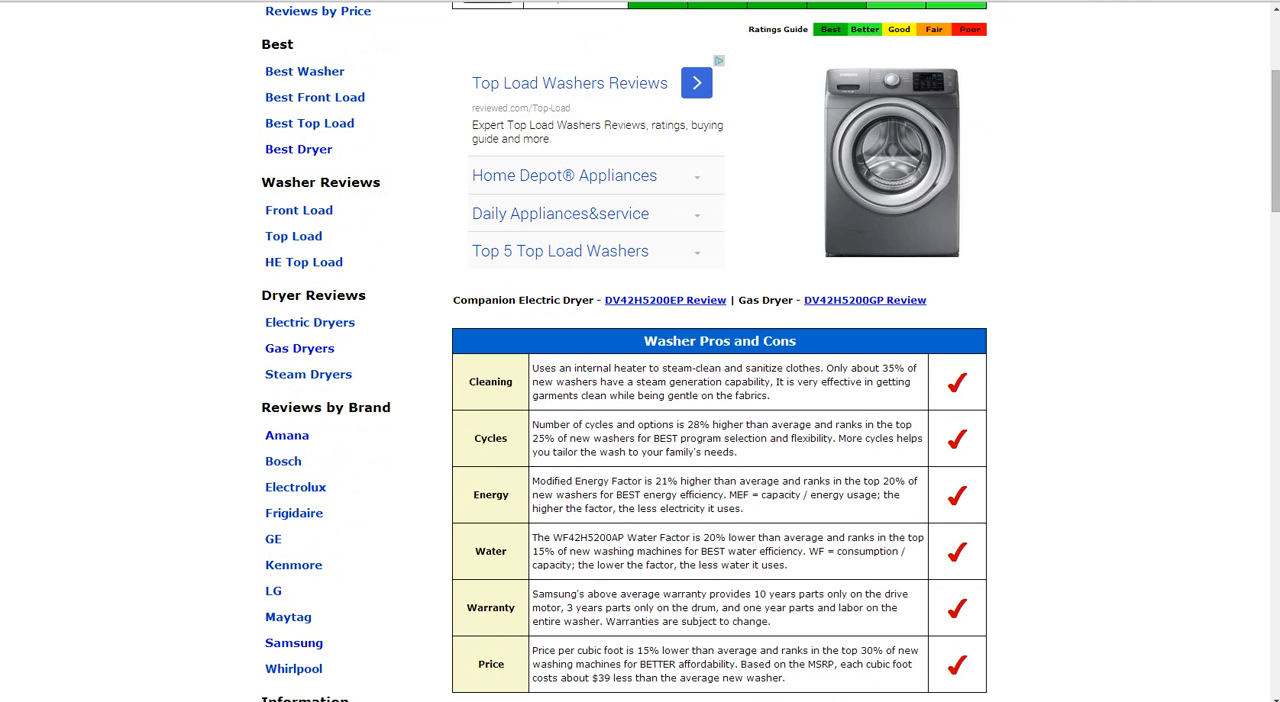
pyautogui.scroll(-3)
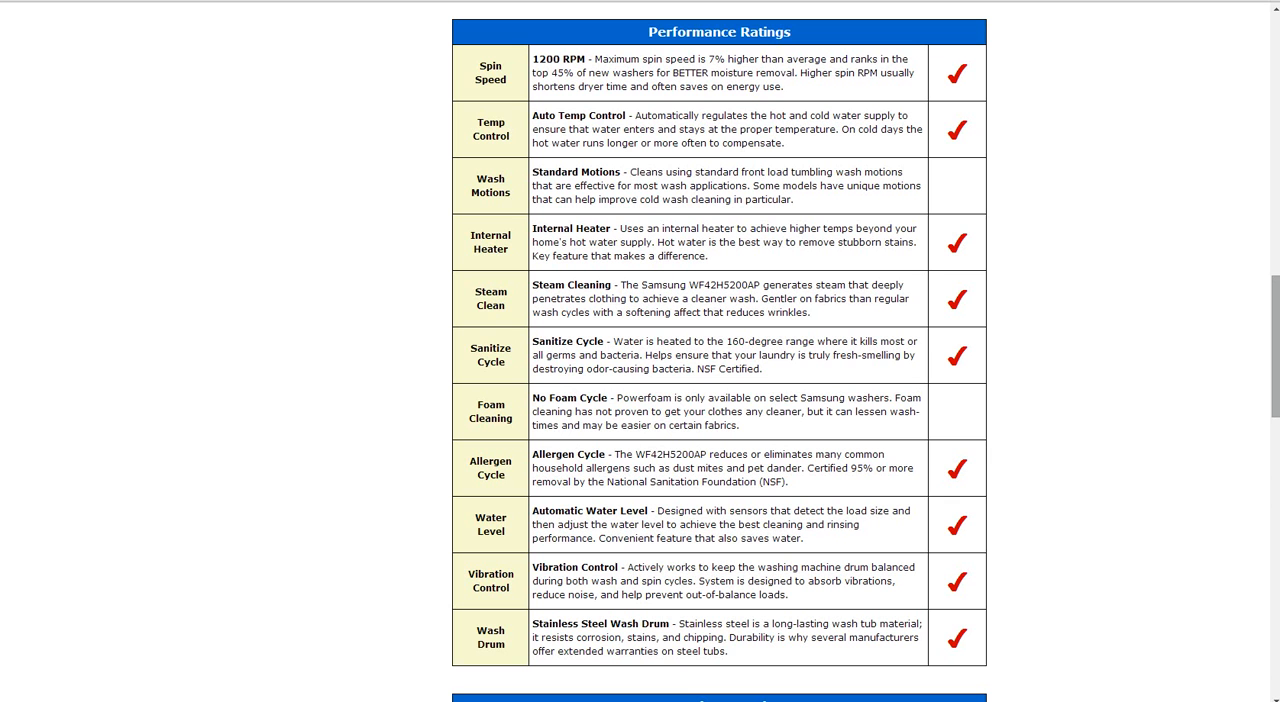
# Scroll past the Performance Ratings to the Convenience Ratings table
pyautogui.scroll(-3)
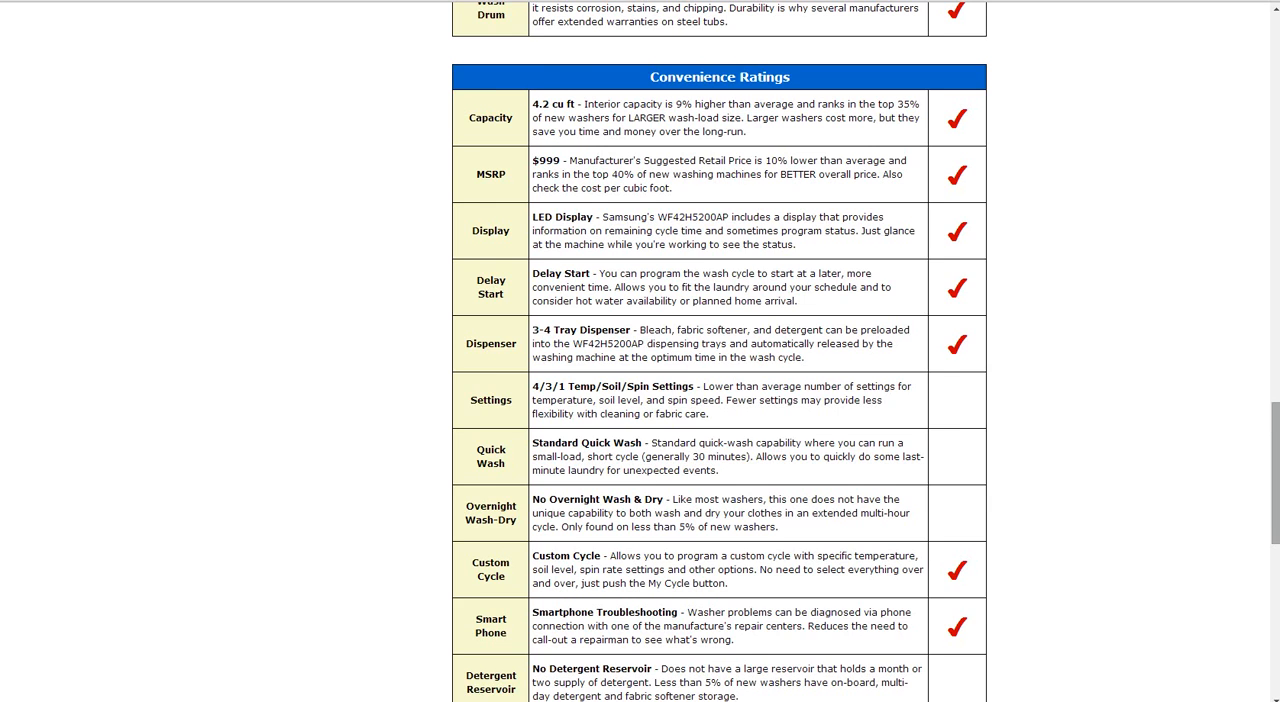
# Scroll to the Reverse Door and Stackable rows ending the Convenience Ratings table
pyautogui.scroll(-3)
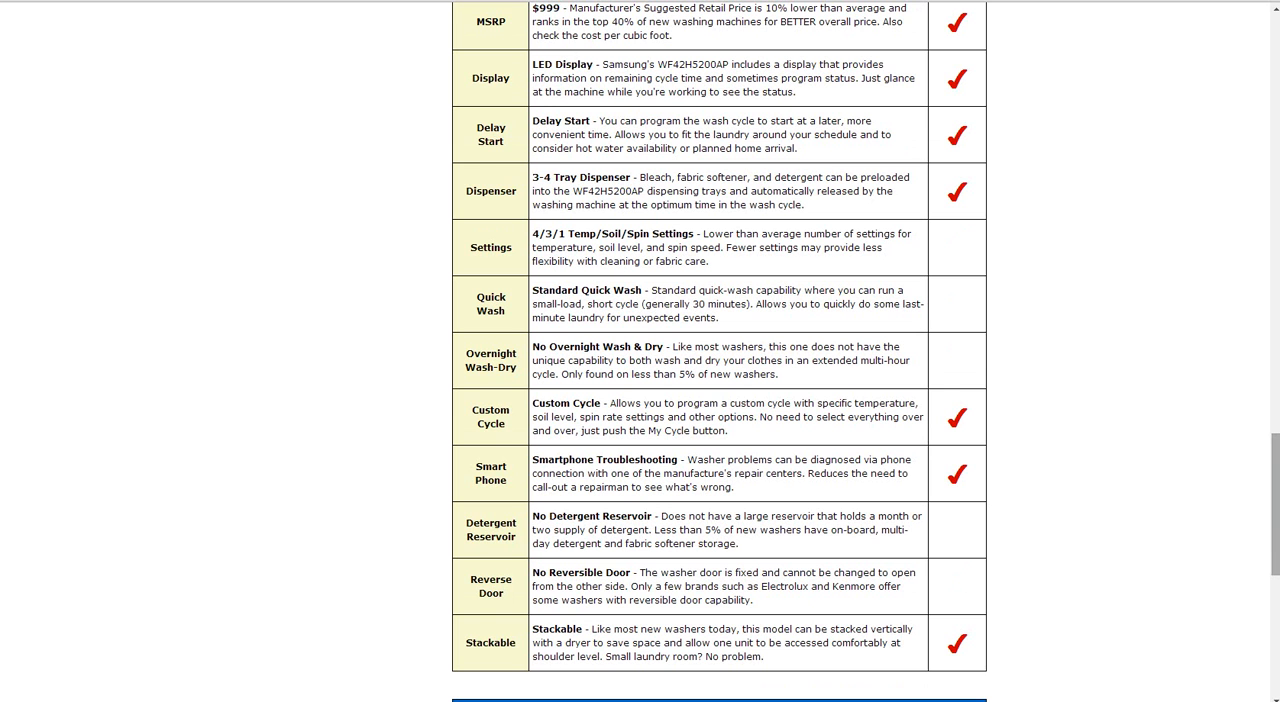
pyautogui.scroll(-3)
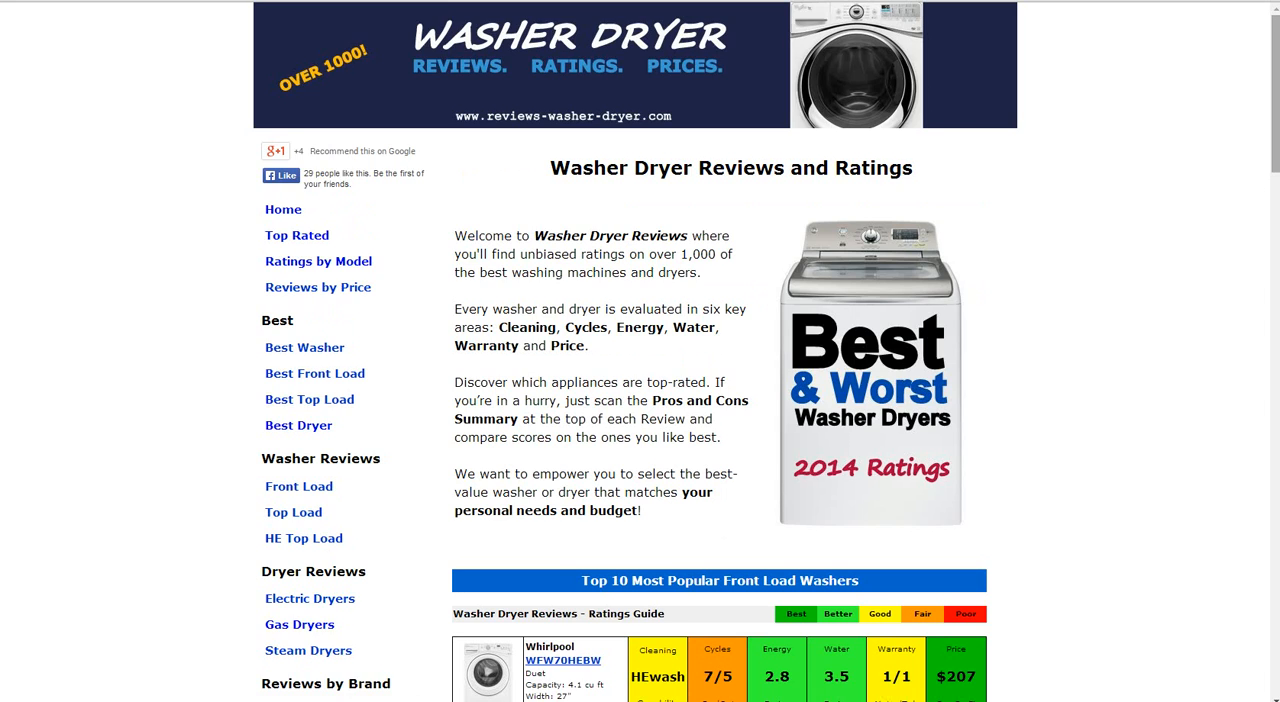
# Open the Top Rated White Front Load washer list and scroll through its ranked models
pyautogui.click(296, 236)
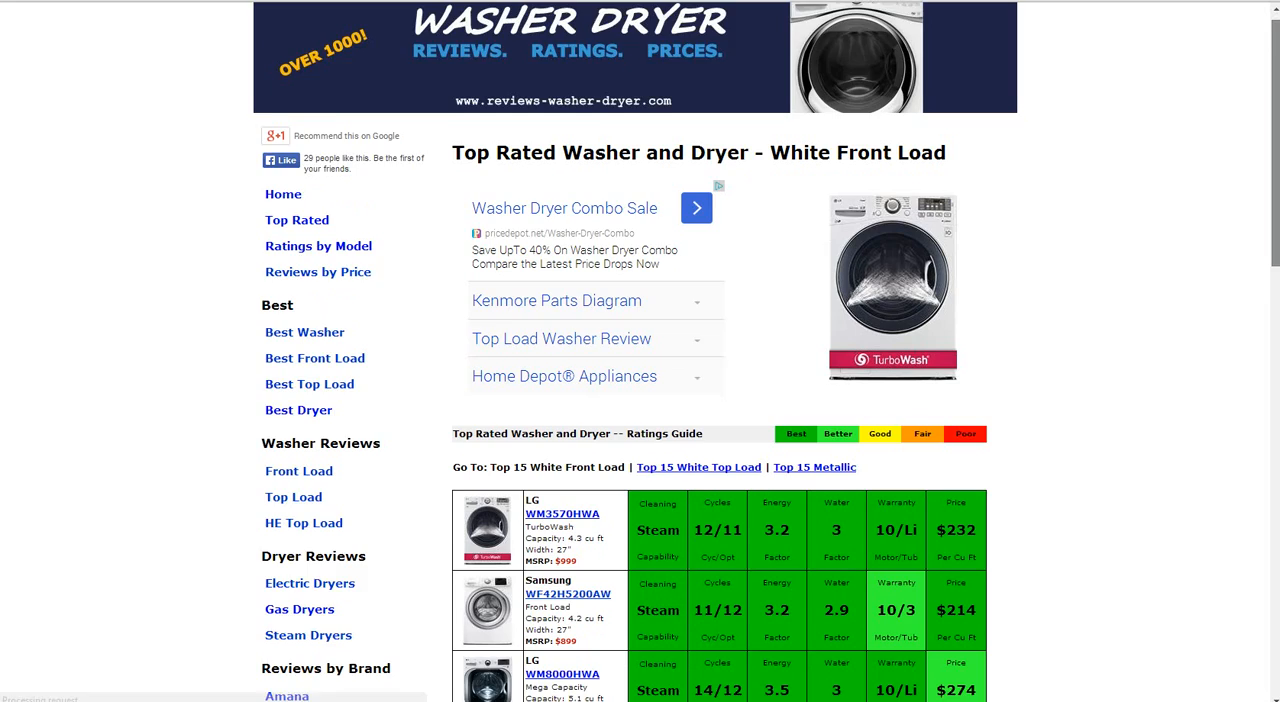
pyautogui.scroll(-3)
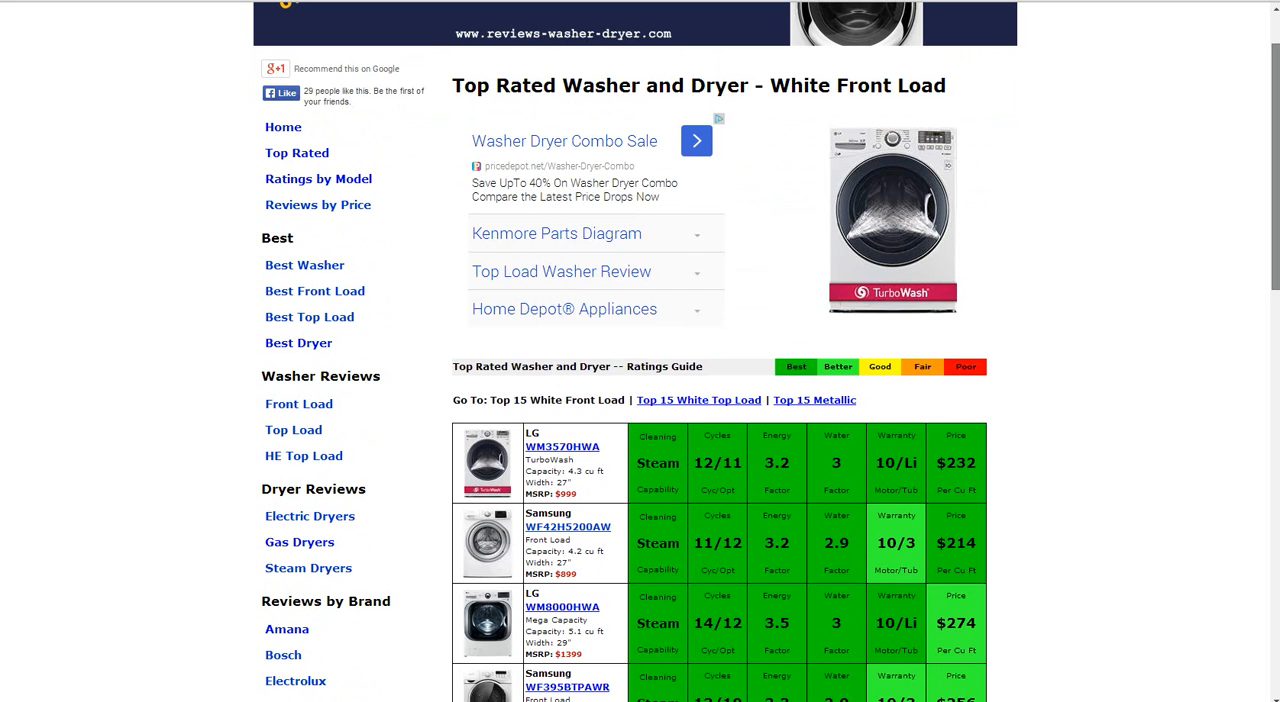
pyautogui.scroll(-3)
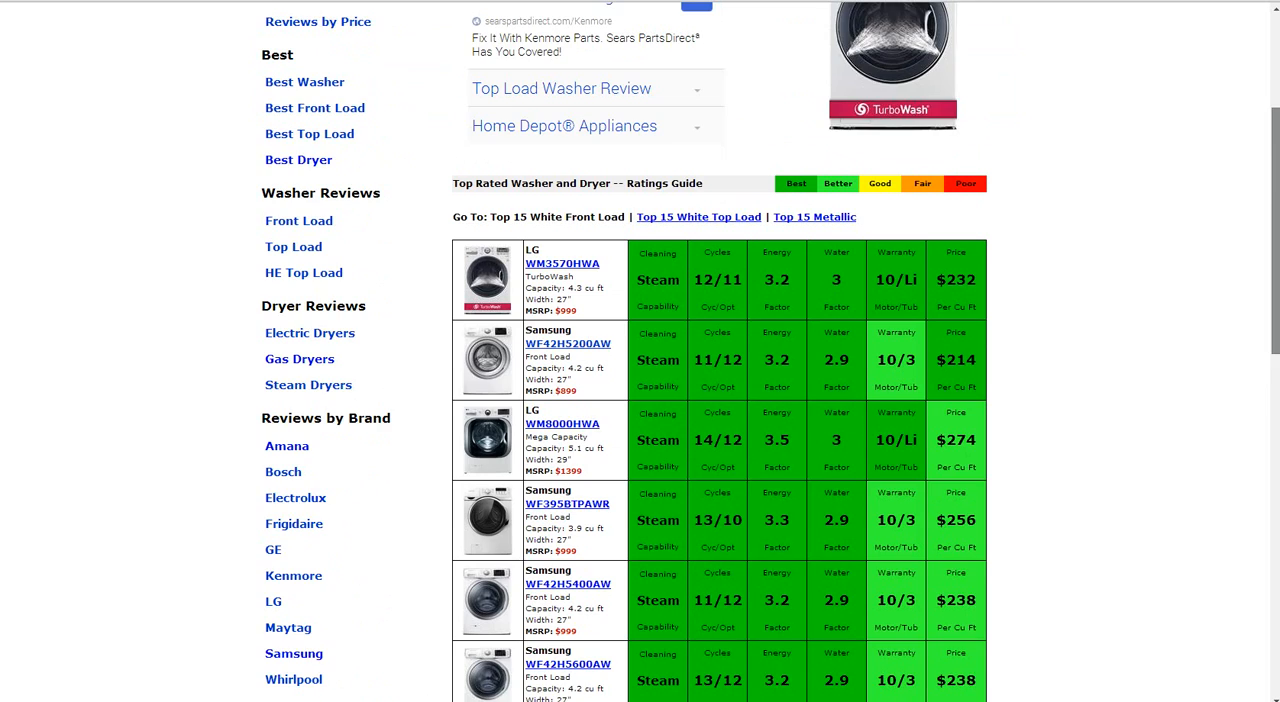